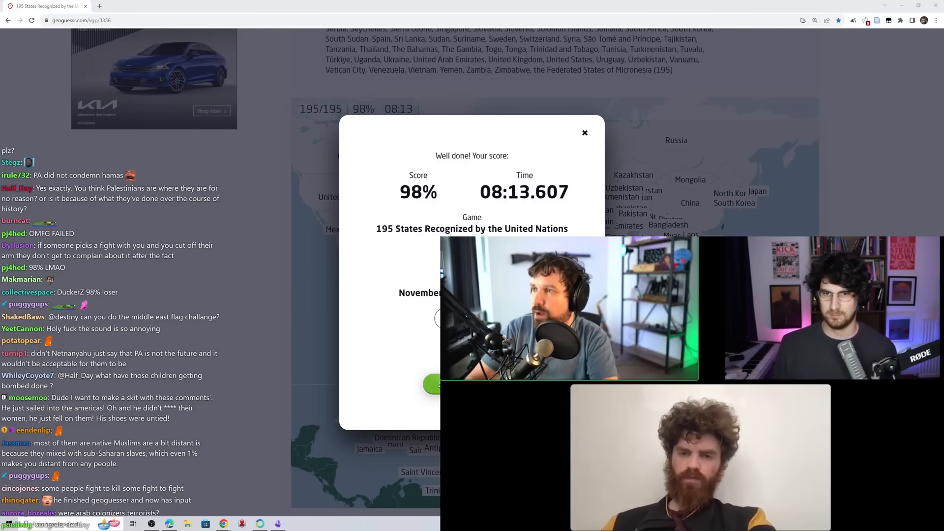
# Step: Scroll down the quiz page while placing the first five countries at 100%
pyautogui.scroll(-3)
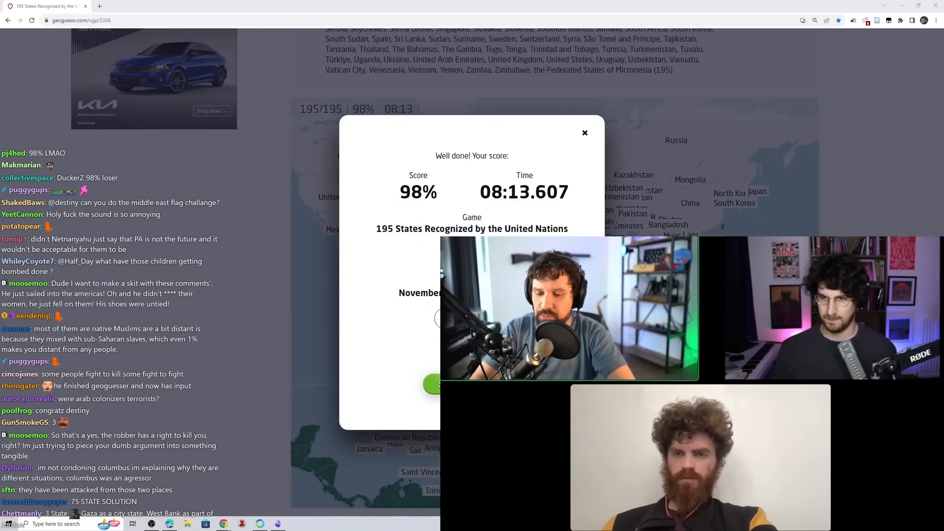
pyautogui.scroll(-3)
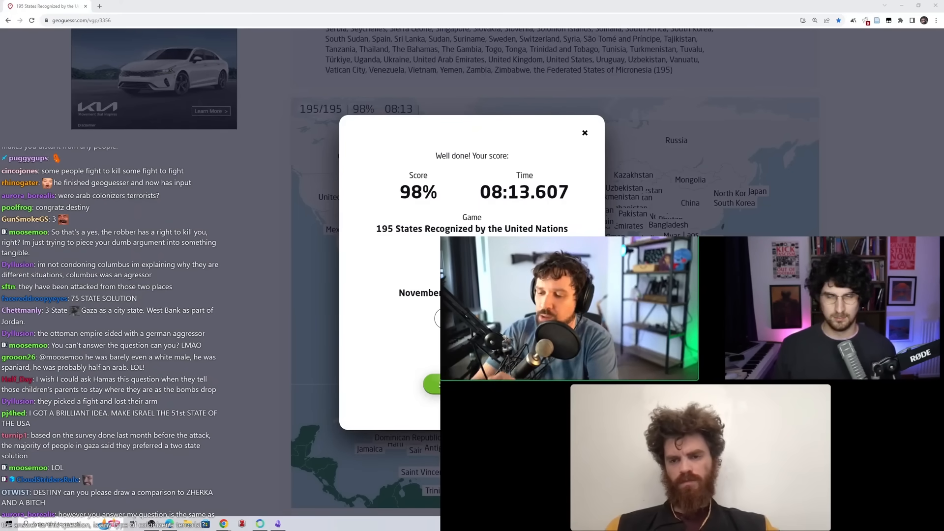
pyautogui.scroll(-3)
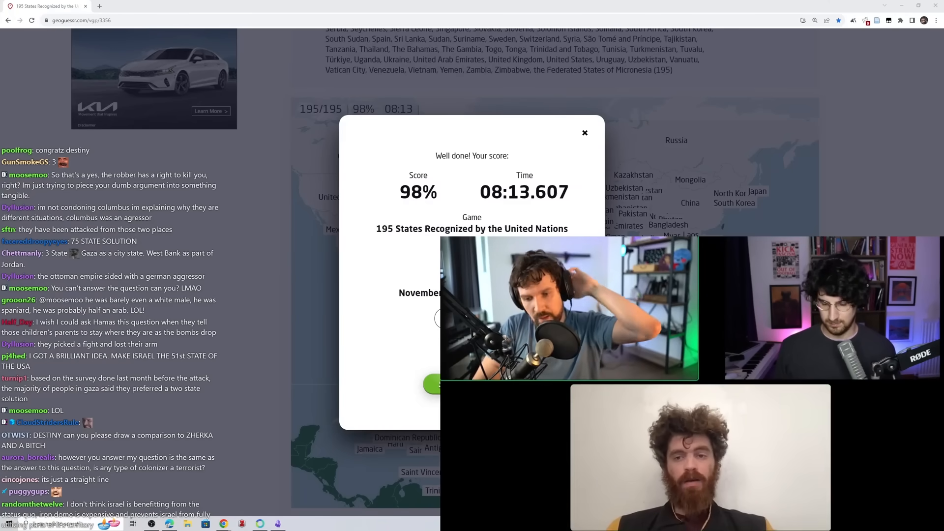
pyautogui.scroll(-3)
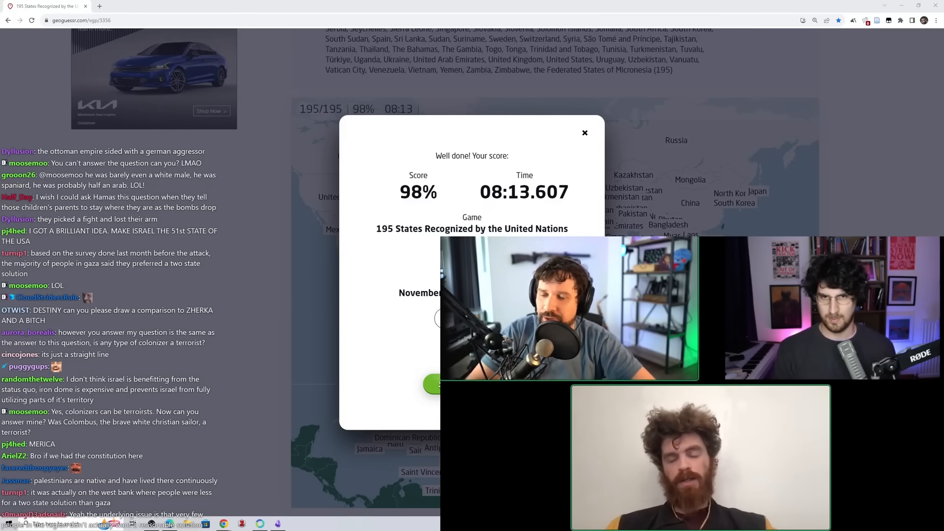
pyautogui.scroll(-3)
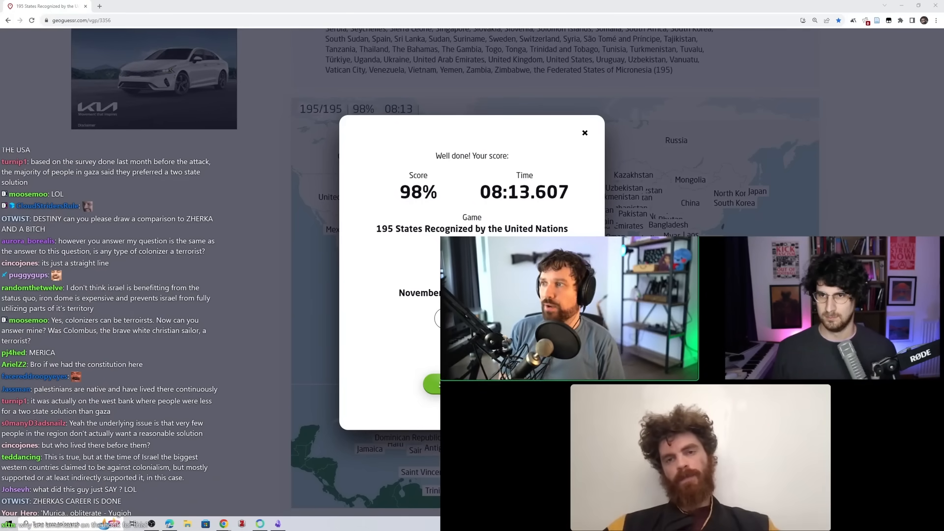
pyautogui.scroll(-3)
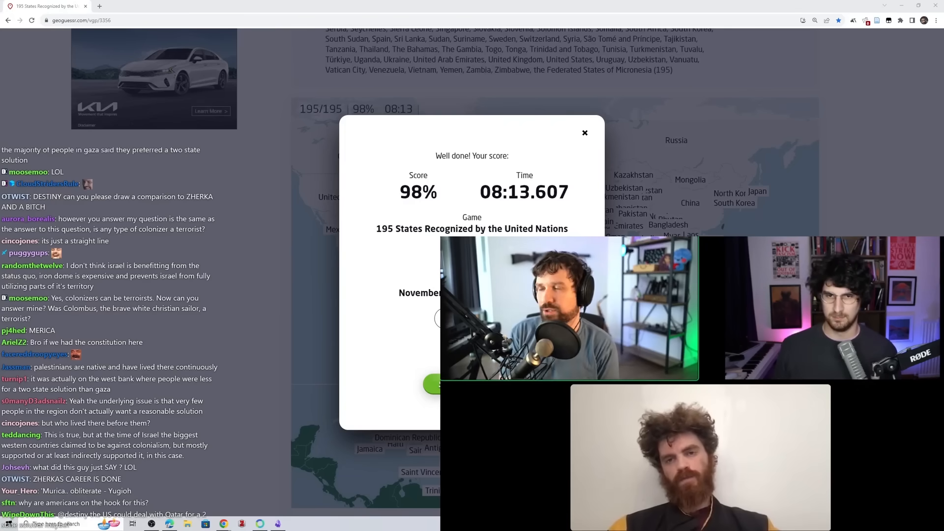
pyautogui.scroll(-3)
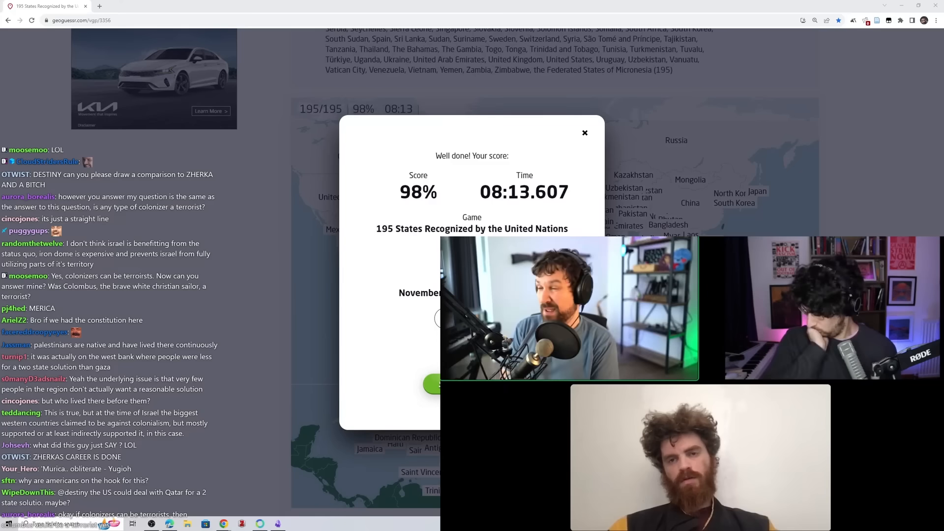
pyautogui.scroll(-3)
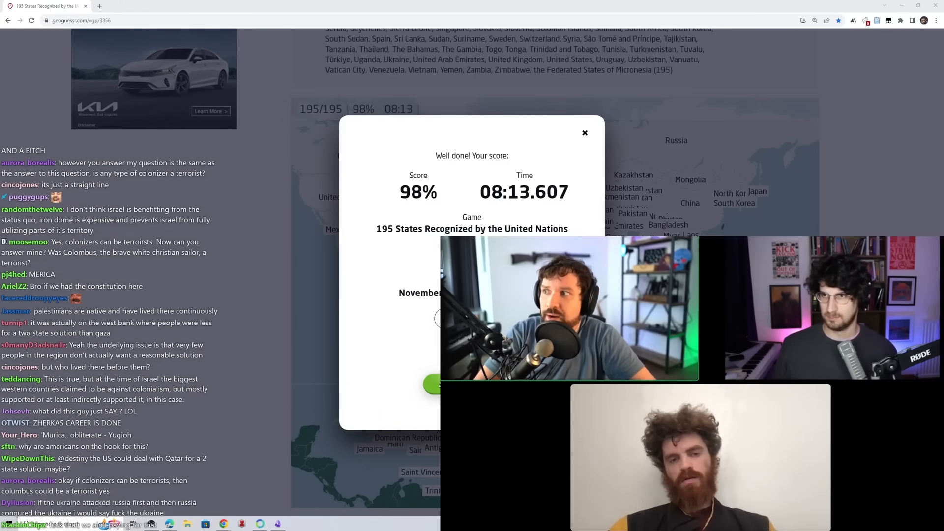
pyautogui.scroll(-3)
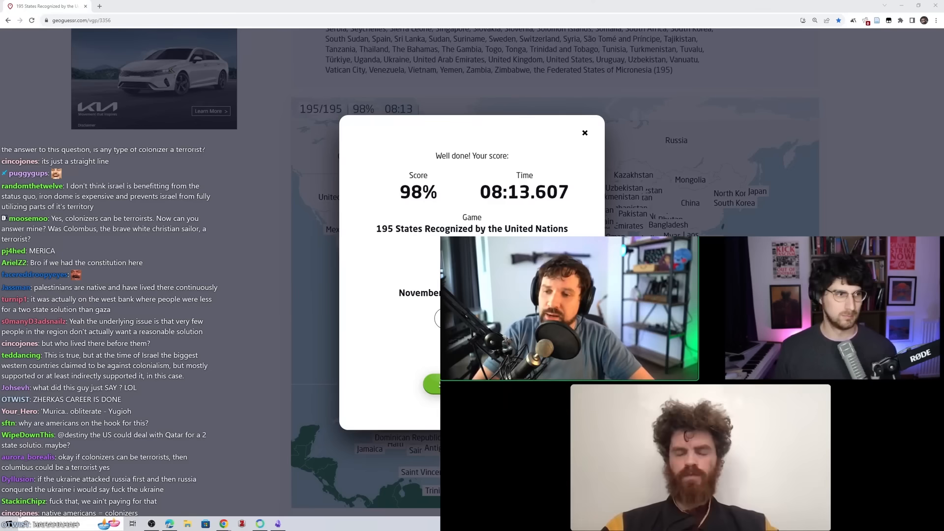
pyautogui.scroll(-3)
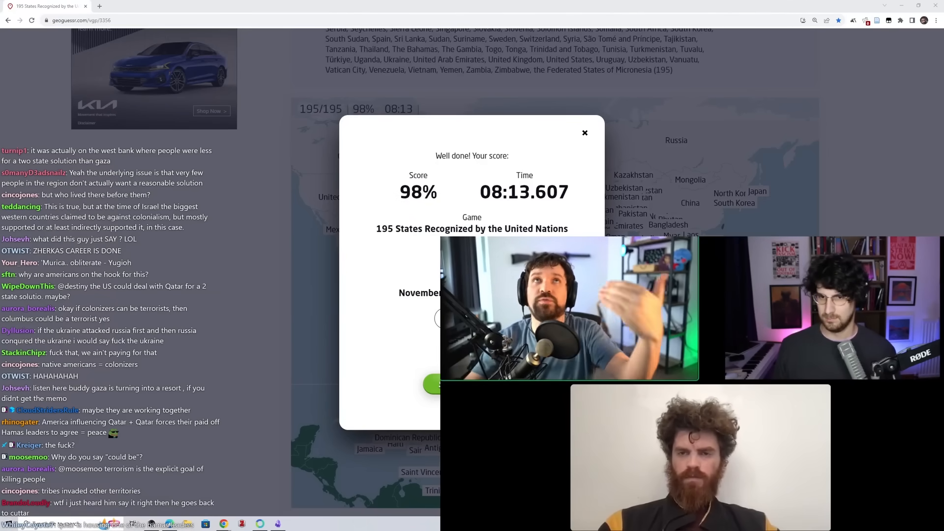
pyautogui.scroll(-3)
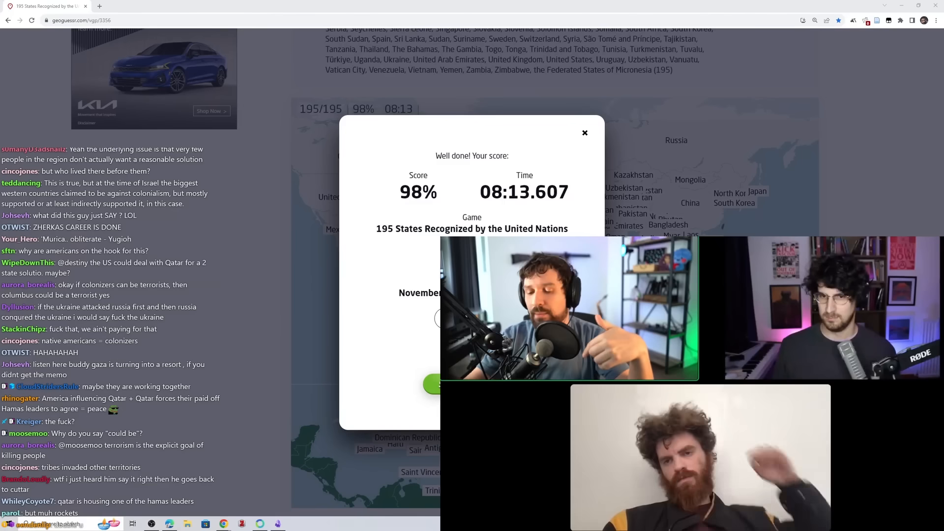
pyautogui.scroll(-3)
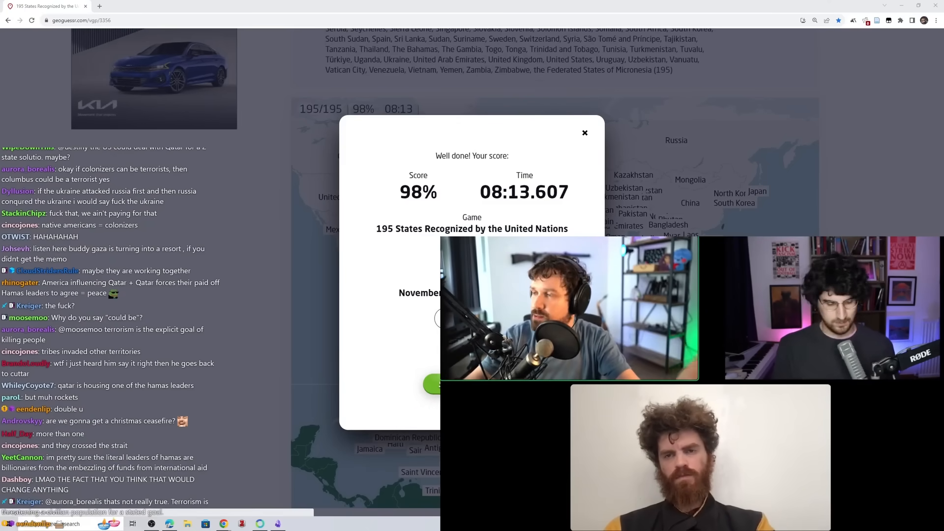
pyautogui.scroll(-3)
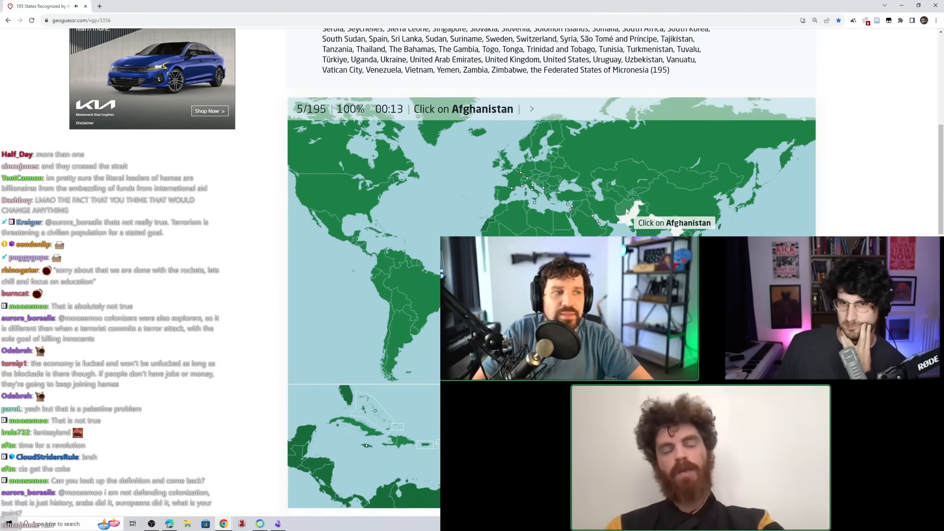
# Step: Answer Afghanistan, Colombia, Iraq, the Solomon Islands and Syria on the world map
pyautogui.click(626, 209)
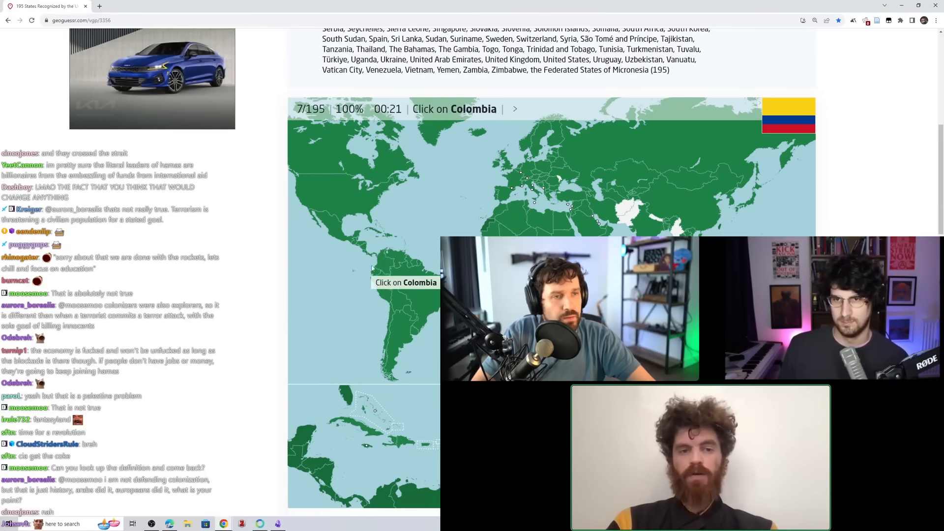
pyautogui.click(384, 265)
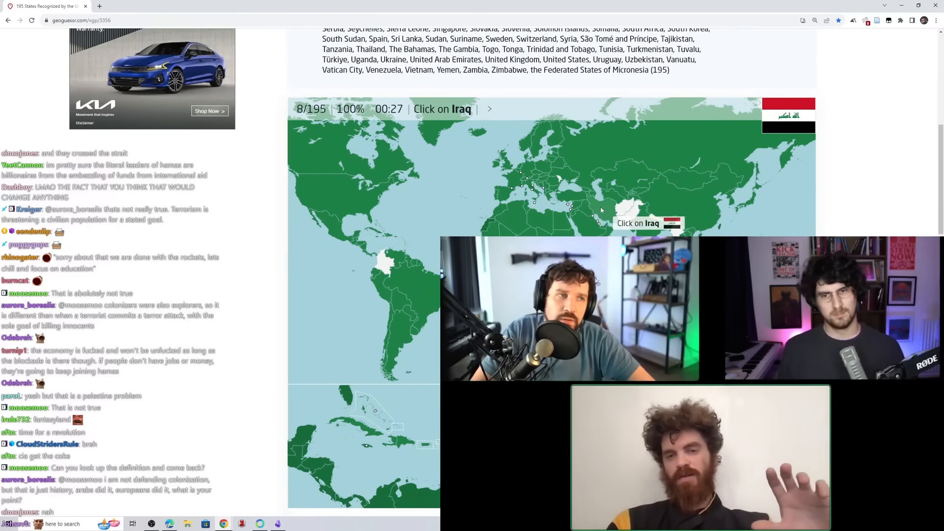
pyautogui.click(594, 215)
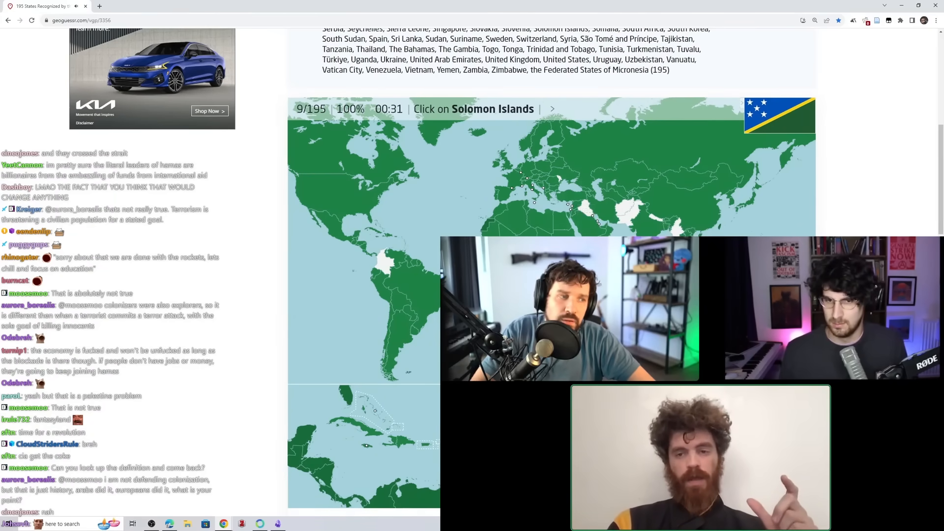
pyautogui.click(584, 221)
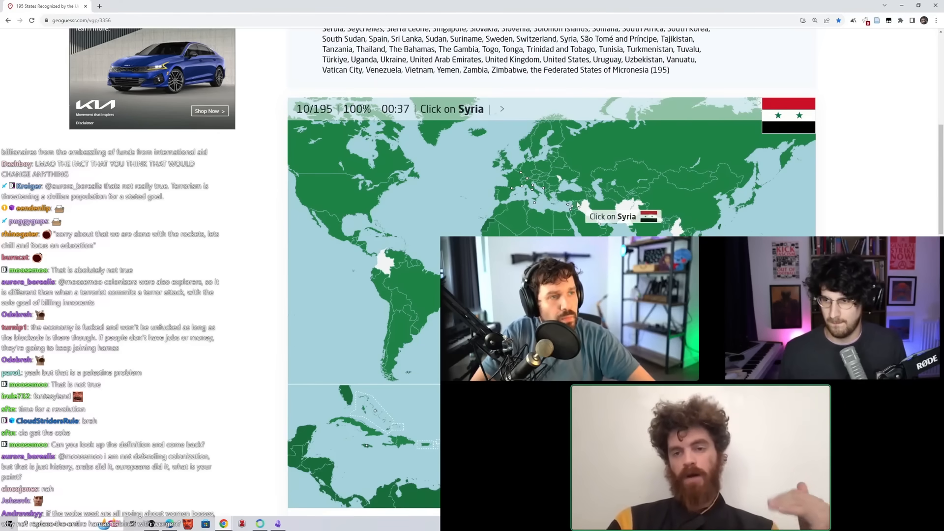
pyautogui.click(570, 215)
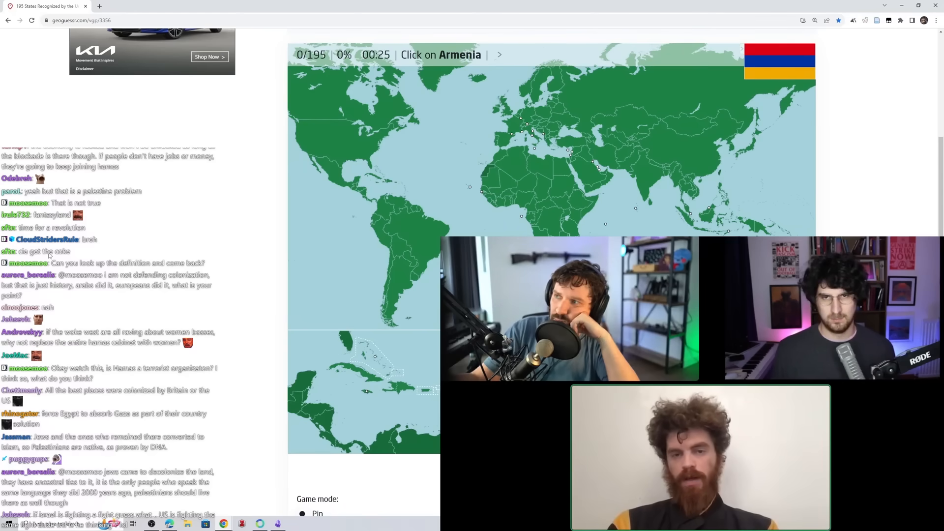
# Step: Scroll down the page before placing Armenia in the Caucasus as the first answer
pyautogui.scroll(-3)
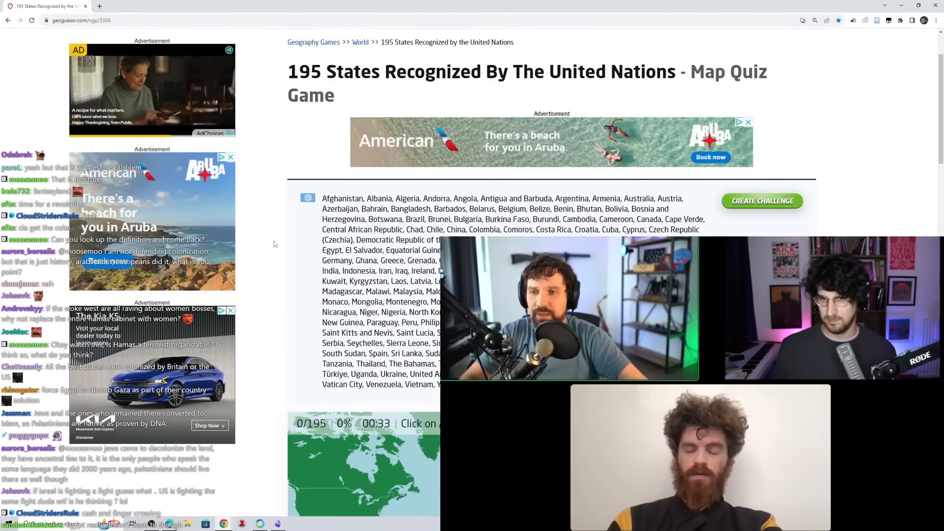
pyautogui.scroll(-3)
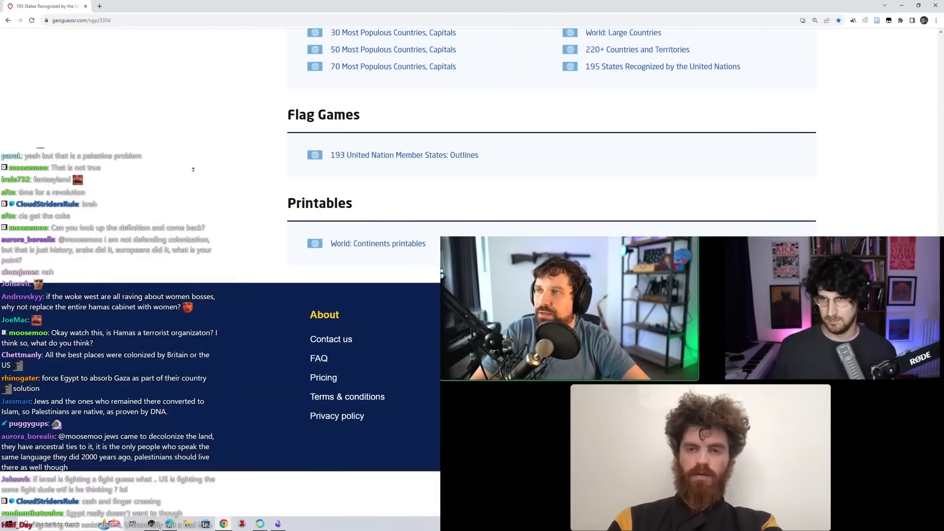
pyautogui.scroll(-3)
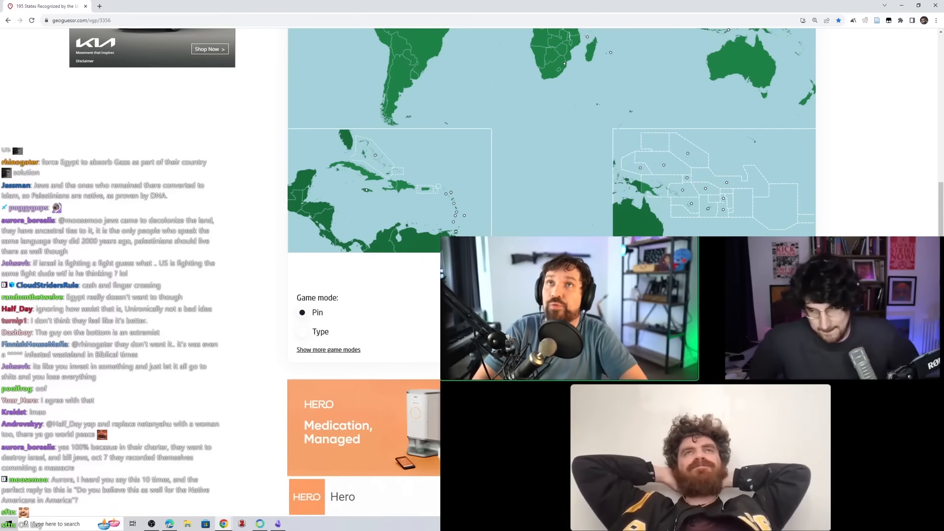
pyautogui.scroll(-3)
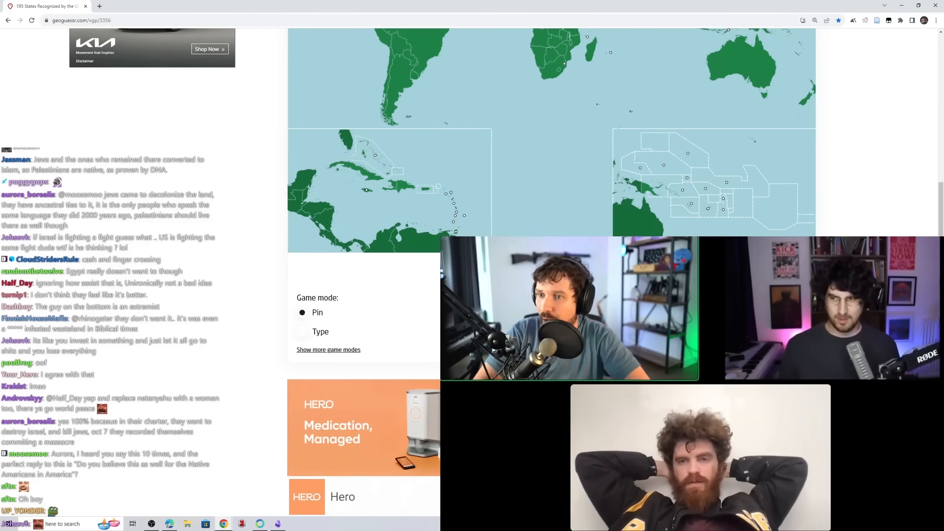
pyautogui.scroll(-3)
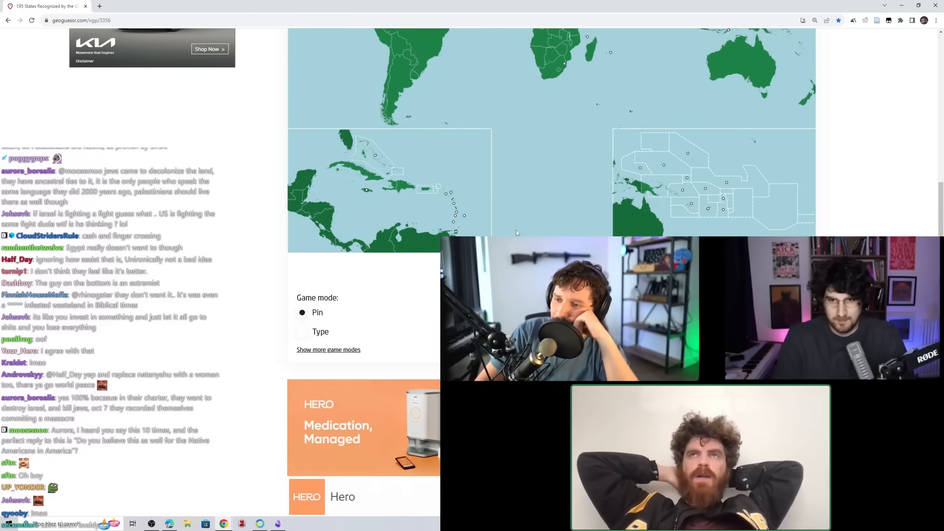
pyautogui.scroll(-3)
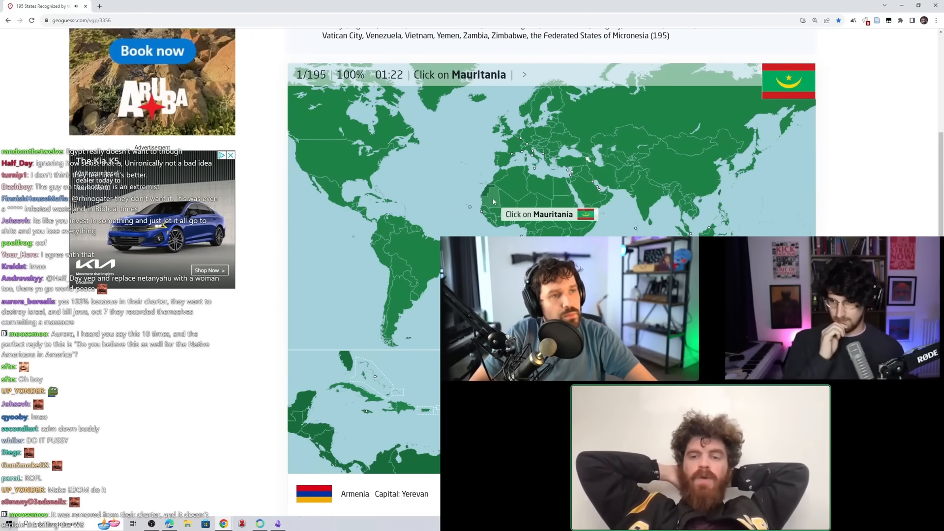
# Step: Answer Mauritania, Hungary, Yemen and Türkiye on the world map
pyautogui.click(493, 201)
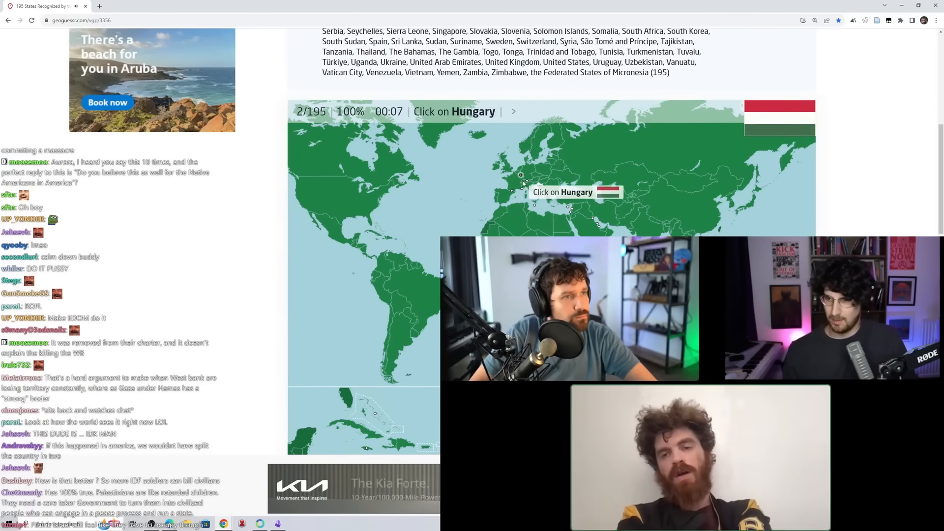
pyautogui.click(540, 185)
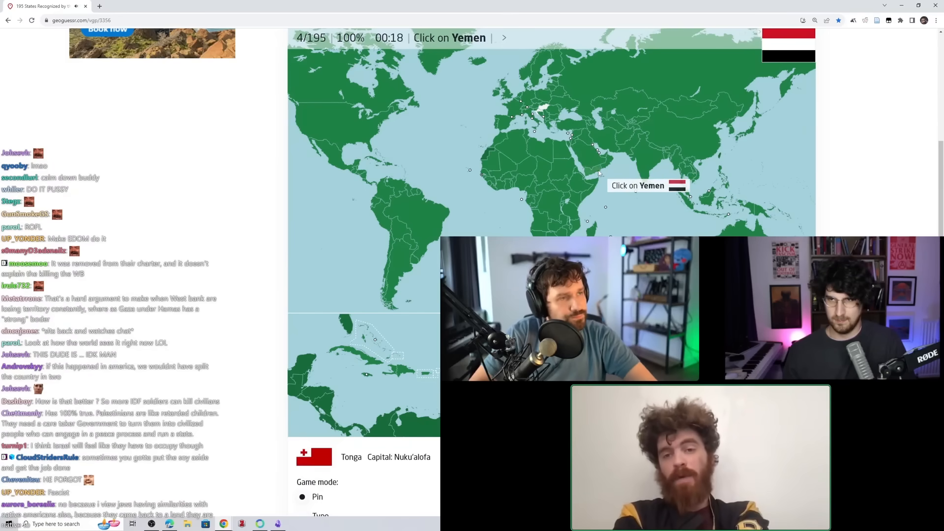
pyautogui.click(594, 169)
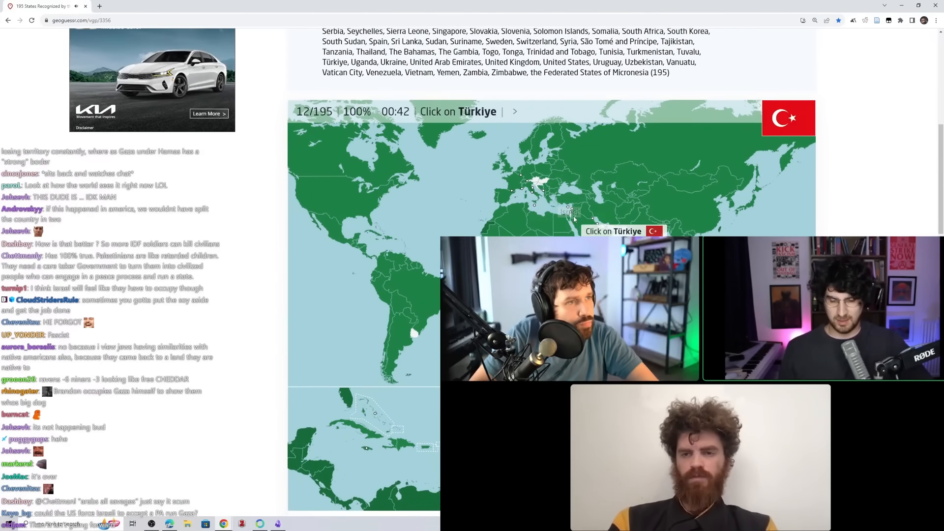
pyautogui.click(569, 207)
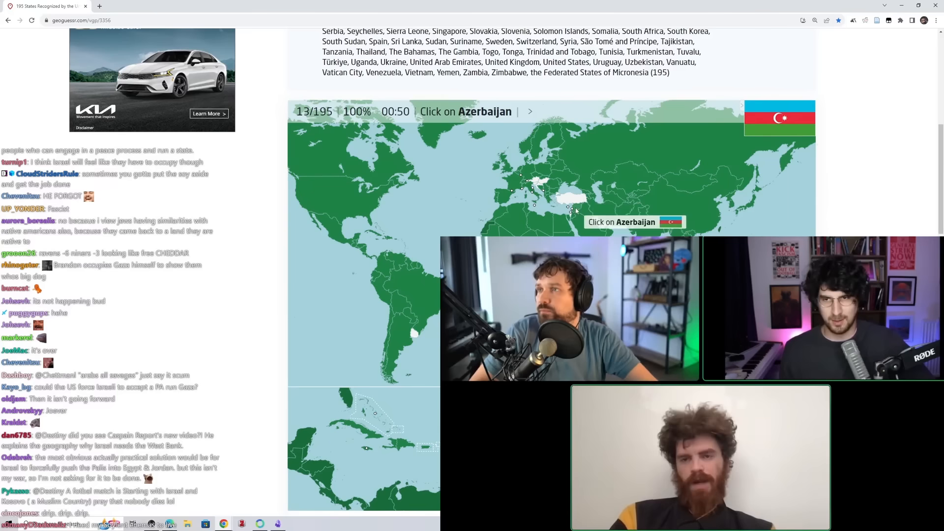
pyautogui.scroll(-3)
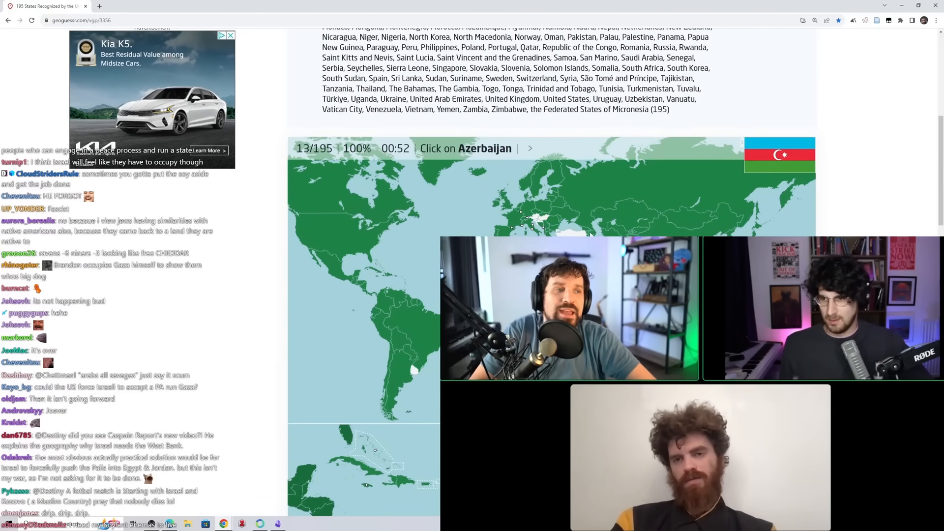